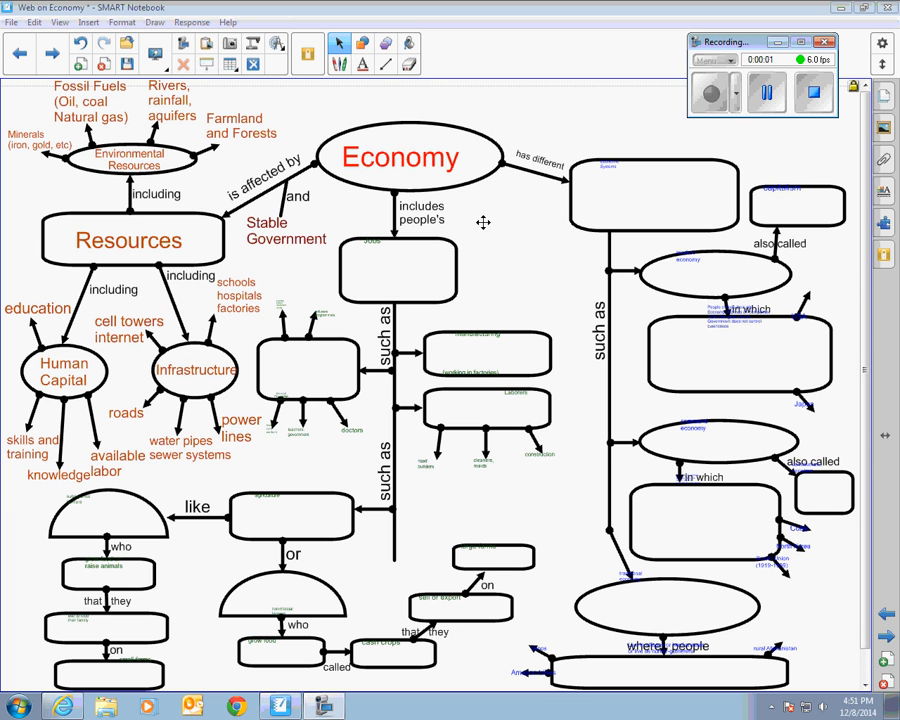
mouse_move(465, 178)
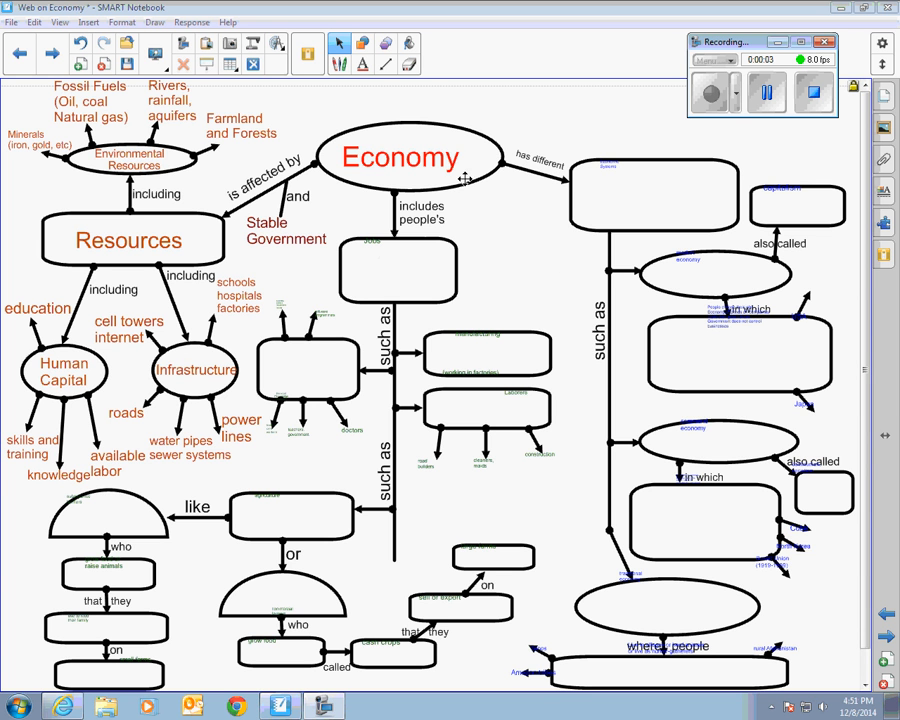
mouse_move(449, 210)
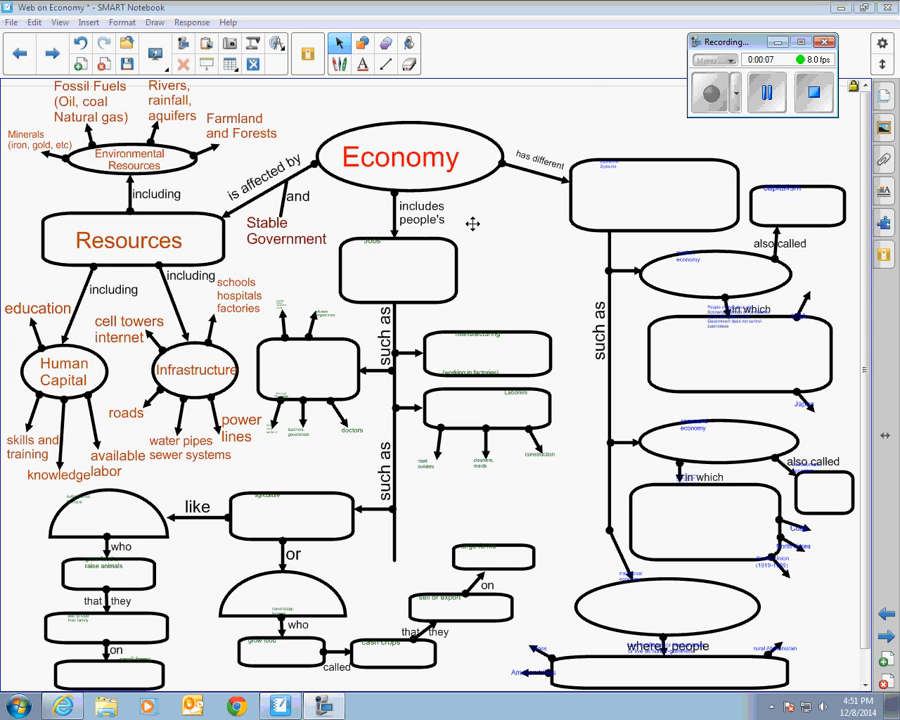
mouse_move(378, 241)
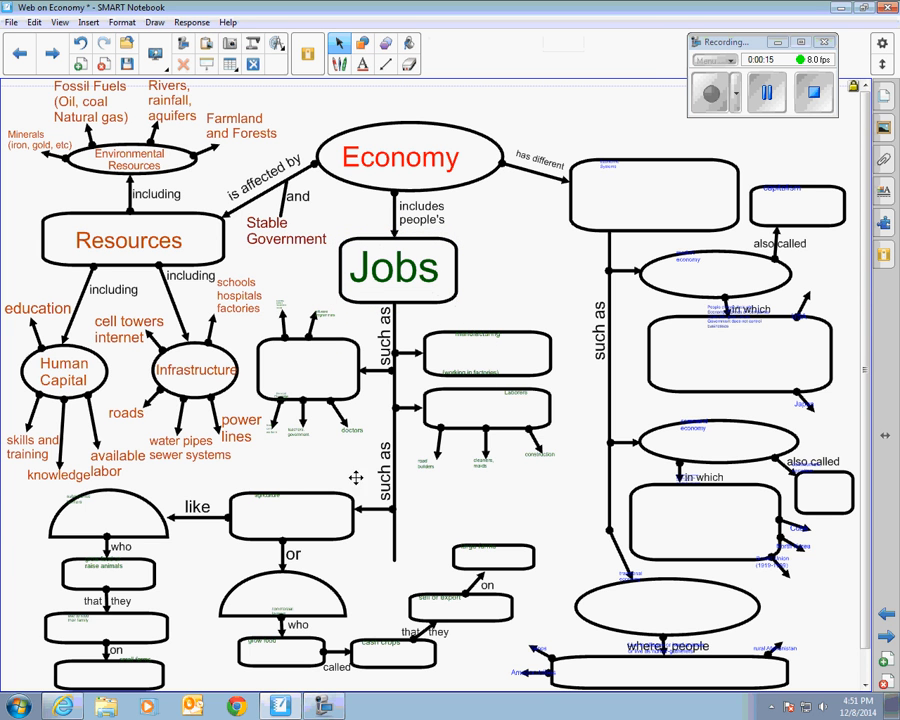
mouse_move(282, 467)
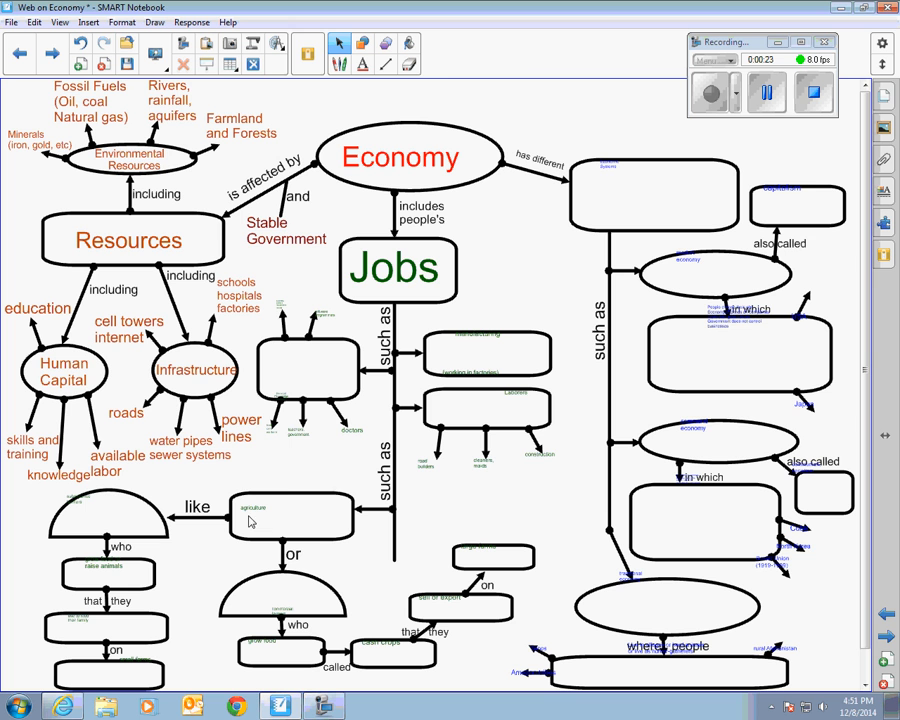
Step: Enlarge the agriculture label and retype the 'small farms' label at full size
double_click(278, 514)
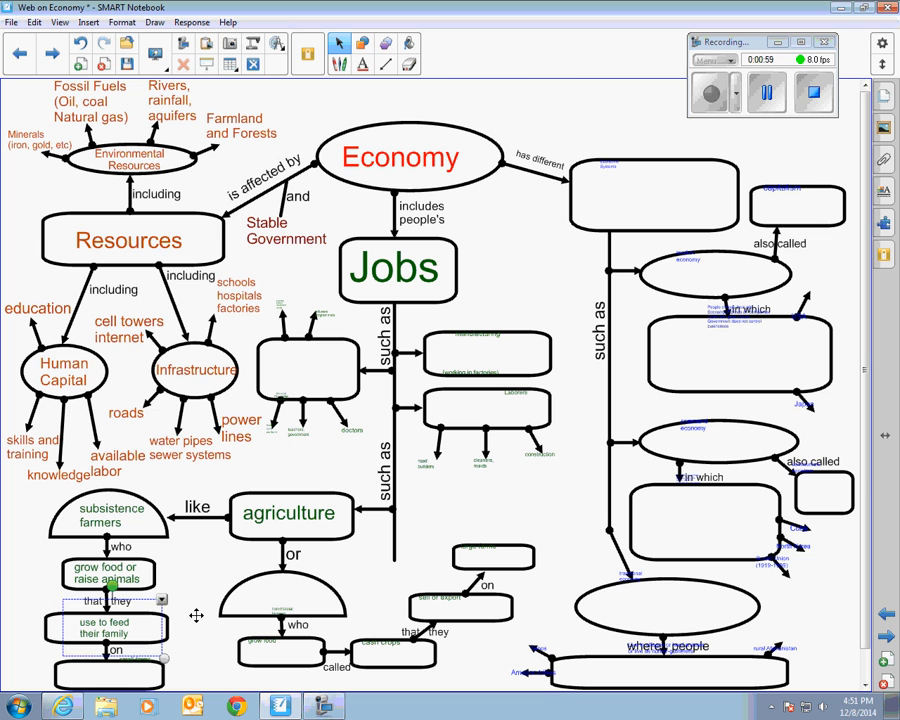
click(108, 670)
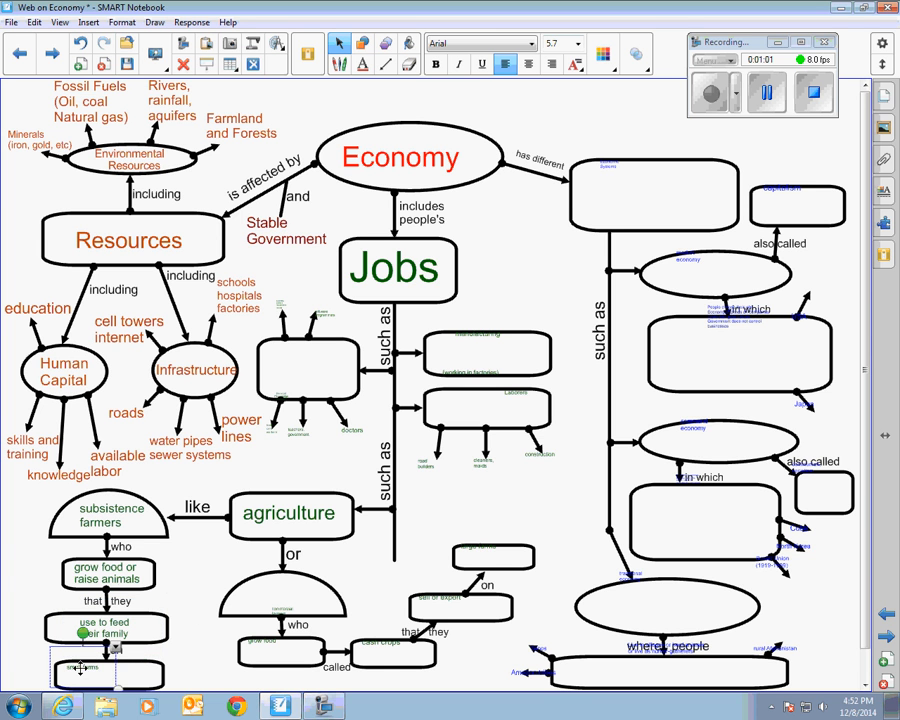
text(small farms)
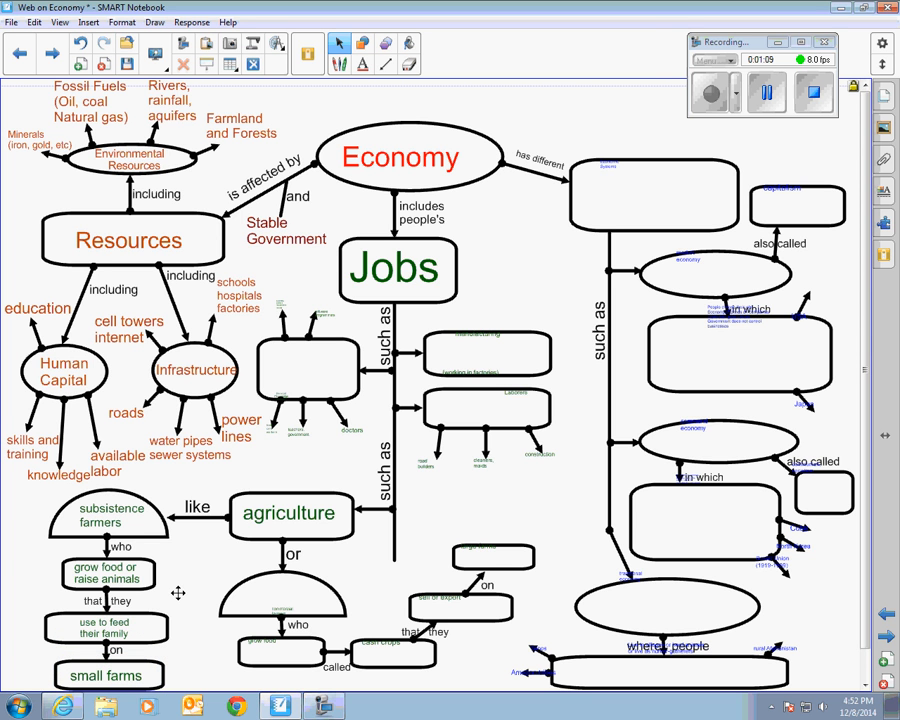
mouse_move(204, 551)
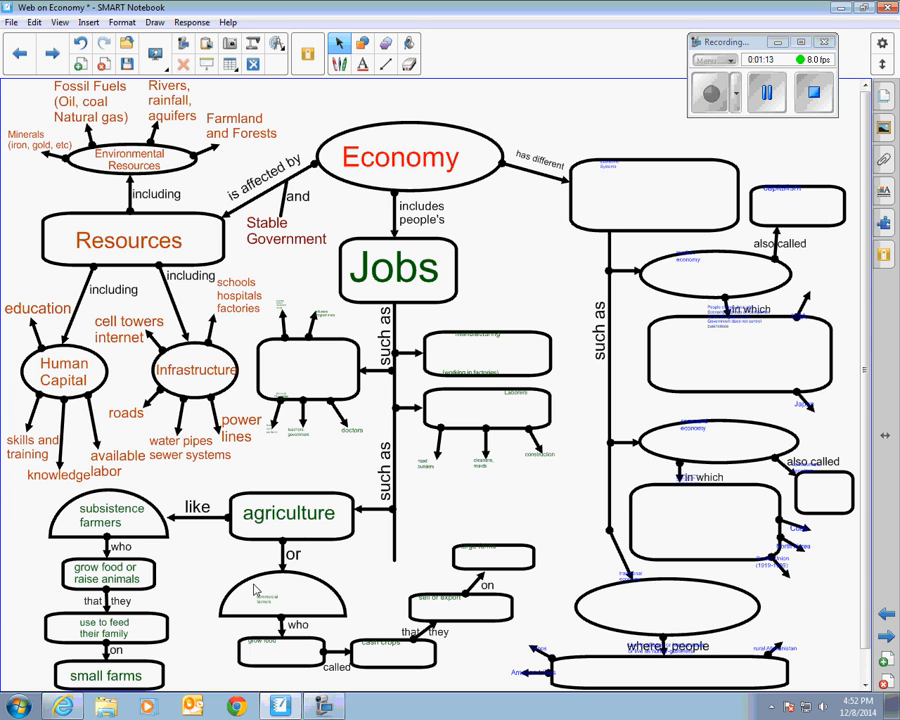
Step: Enlarge the commercial farmers, cash crops, sell or export, and large farms labels
click(262, 593)
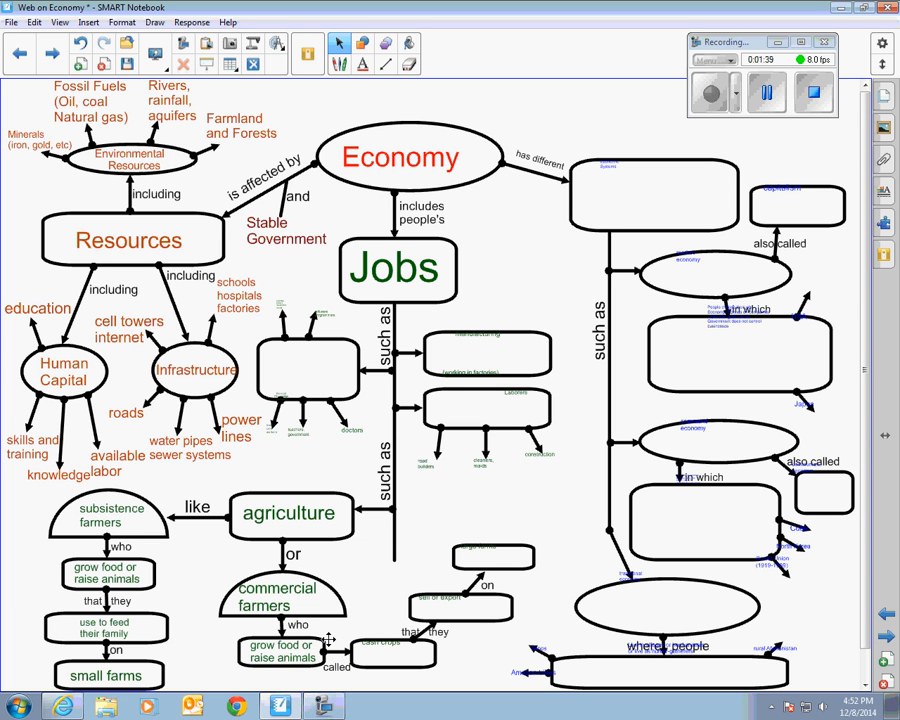
mouse_move(370, 630)
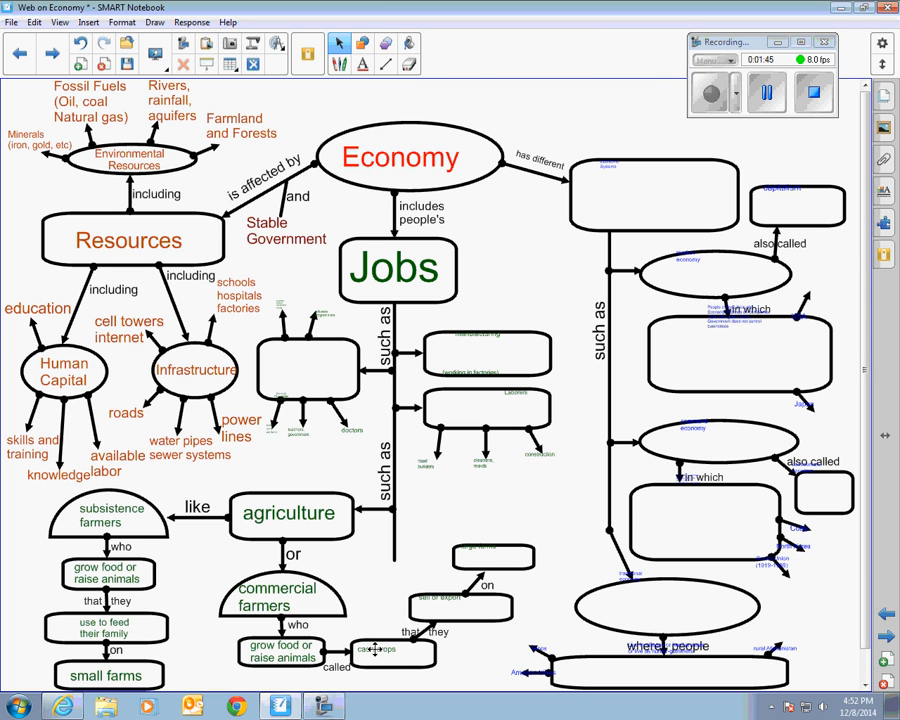
click(390, 650)
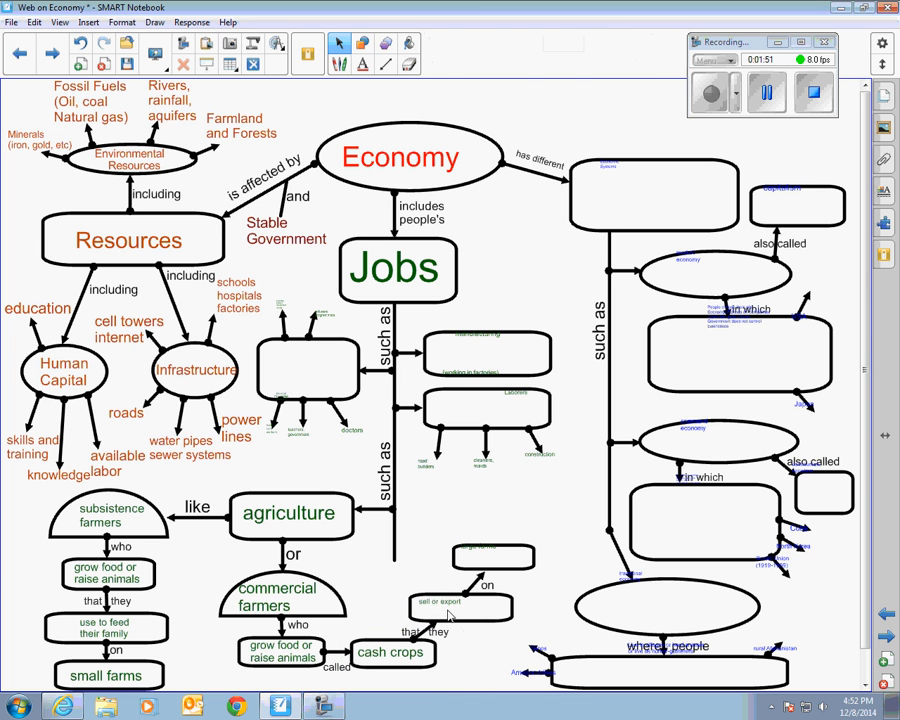
click(458, 602)
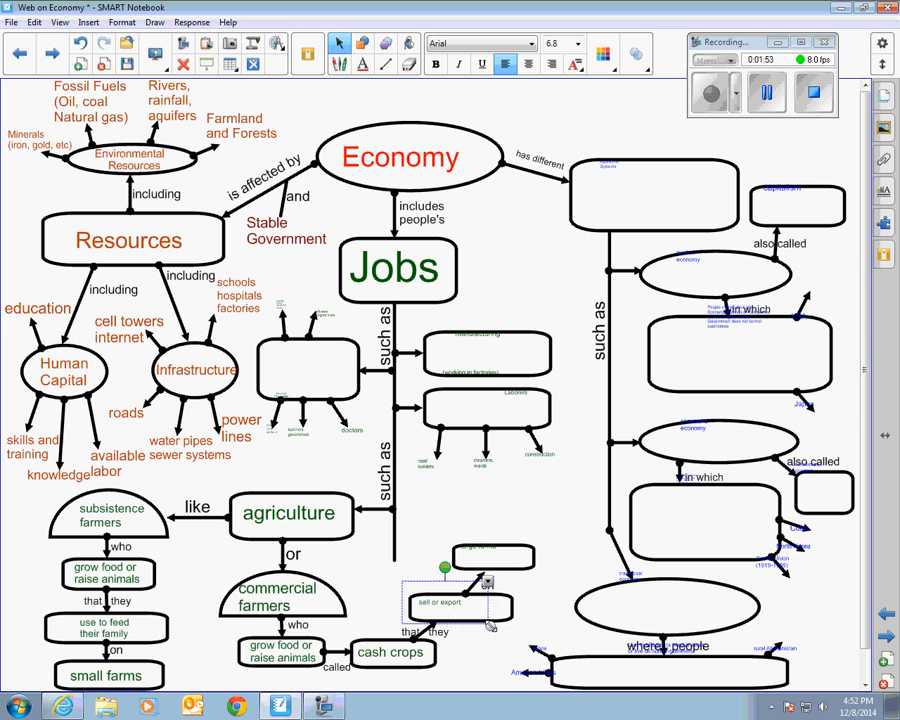
click(460, 607)
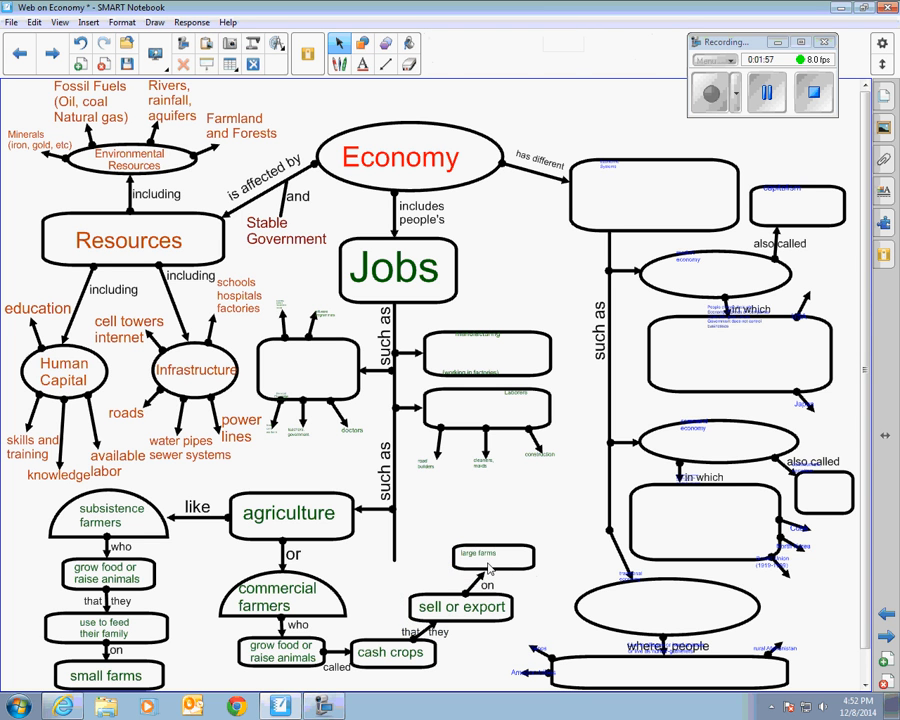
click(491, 554)
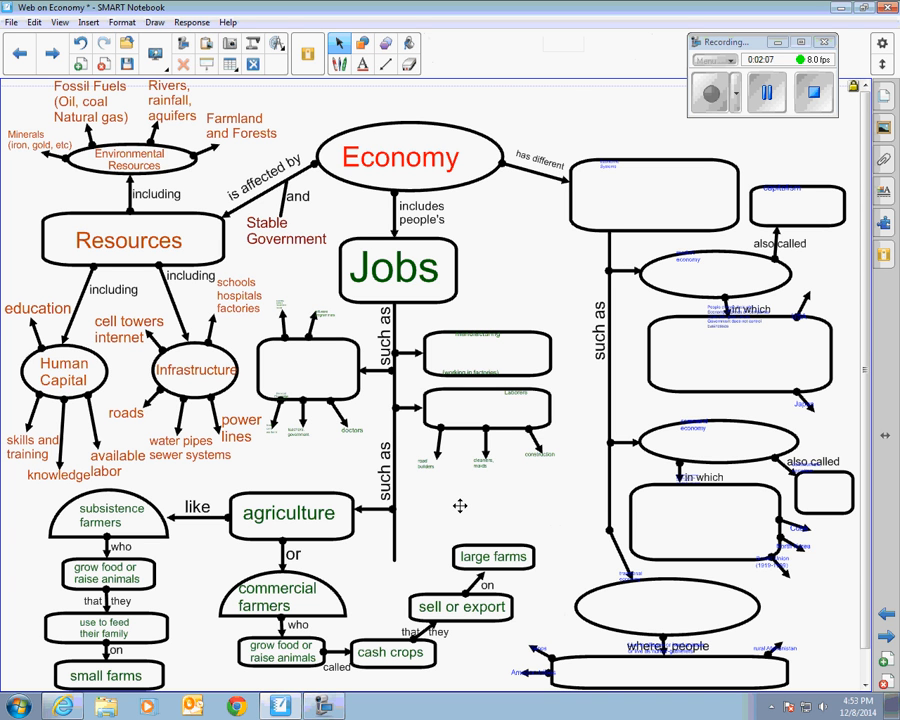
mouse_move(426, 523)
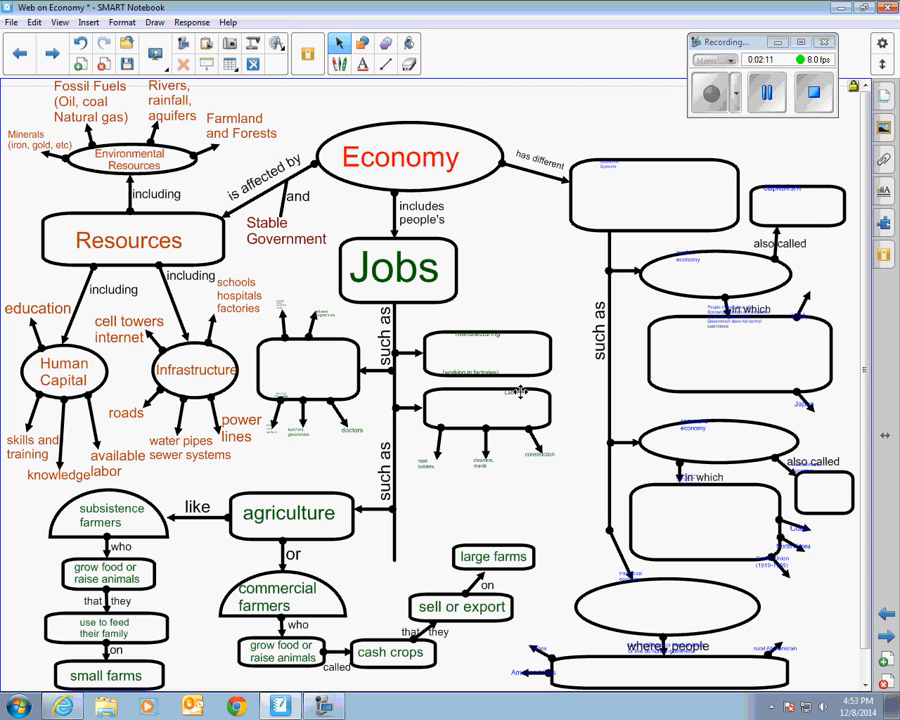
mouse_move(458, 407)
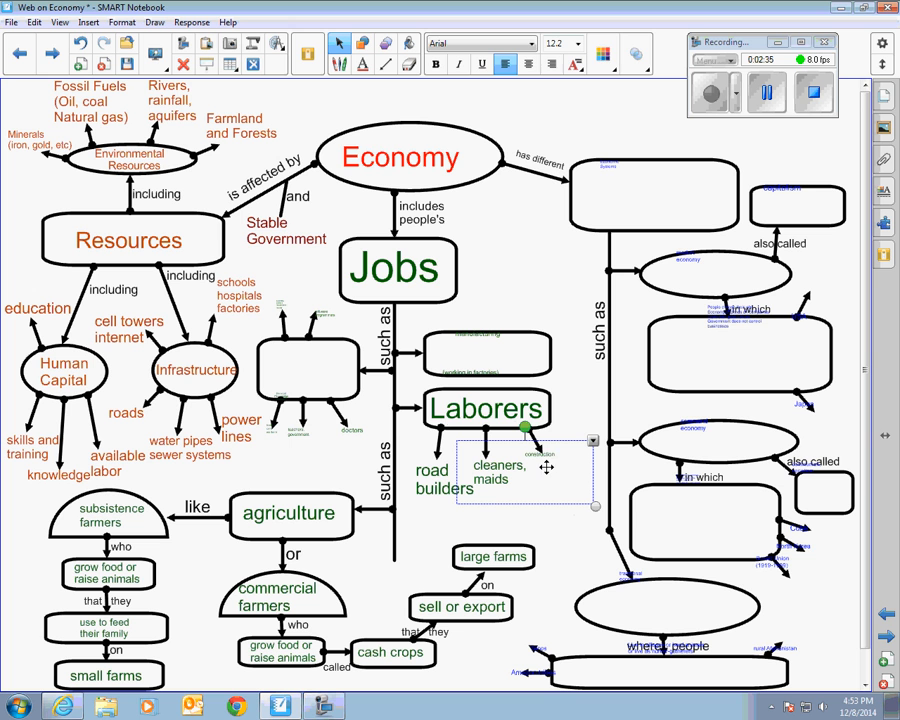
mouse_move(555, 532)
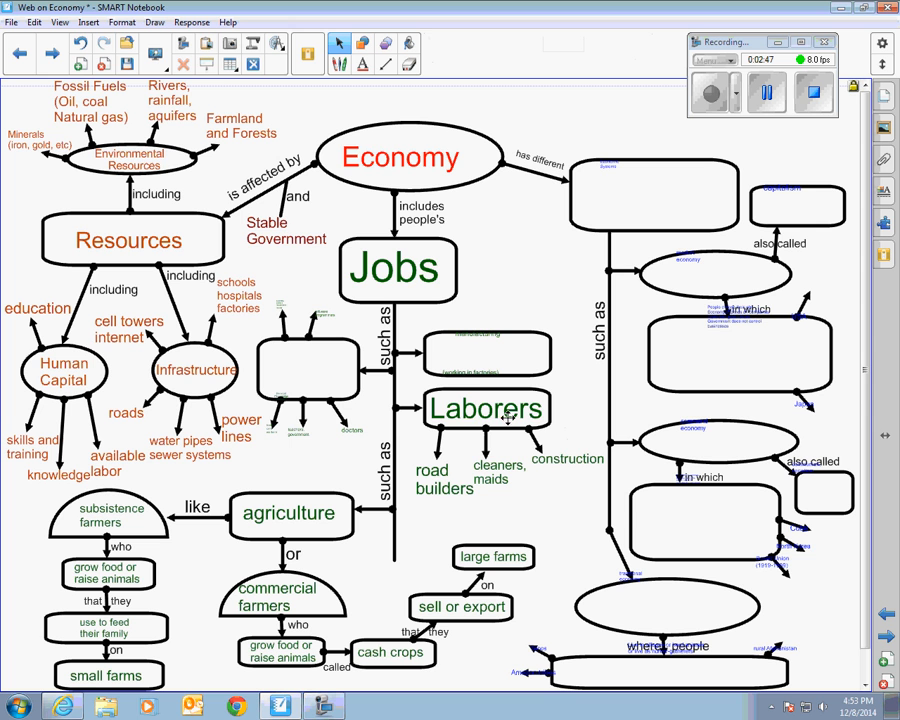
mouse_move(494, 506)
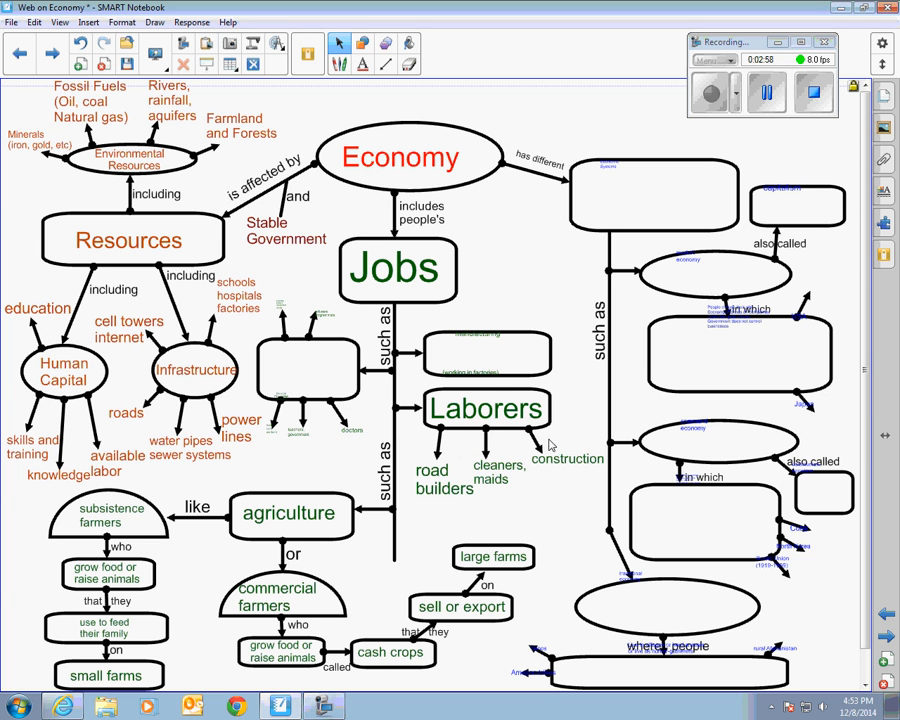
mouse_move(508, 452)
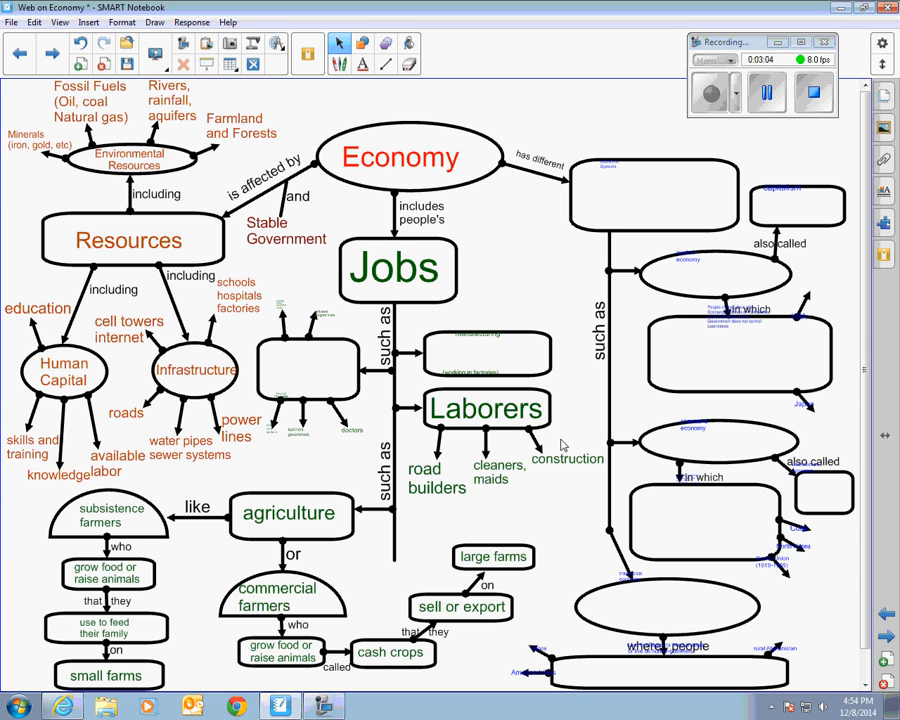
mouse_move(455, 370)
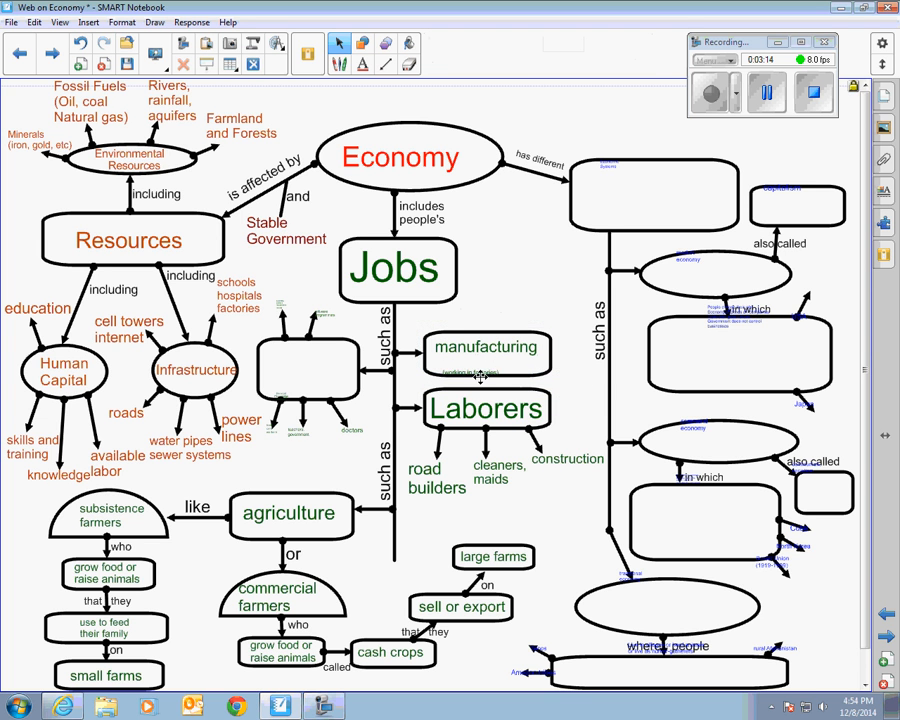
Step: Edit the manufacturing label so '(working in factories)' reads at full size
double_click(475, 365)
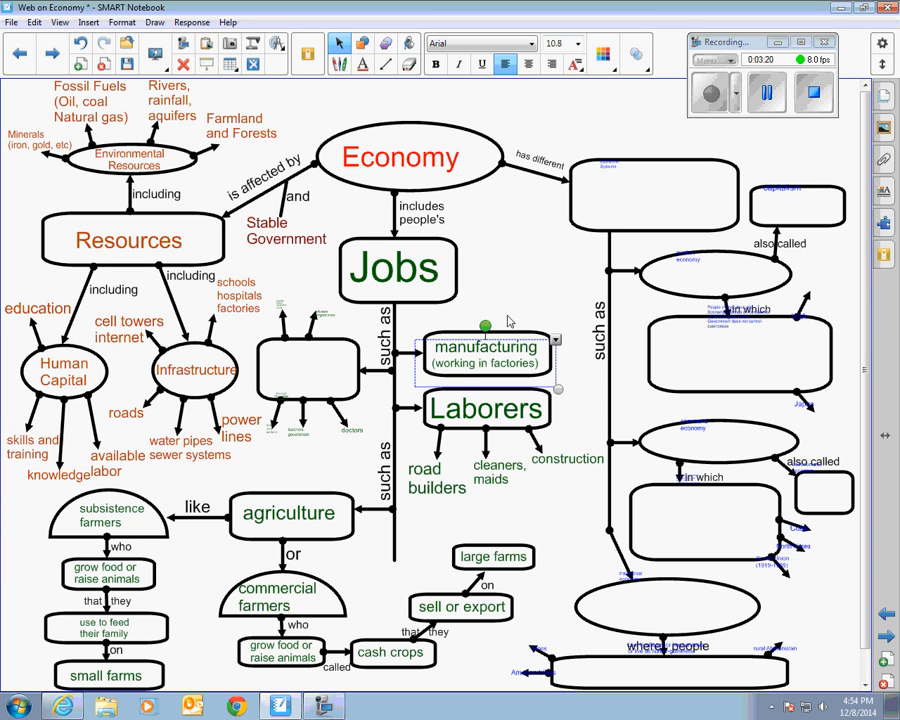
click(487, 355)
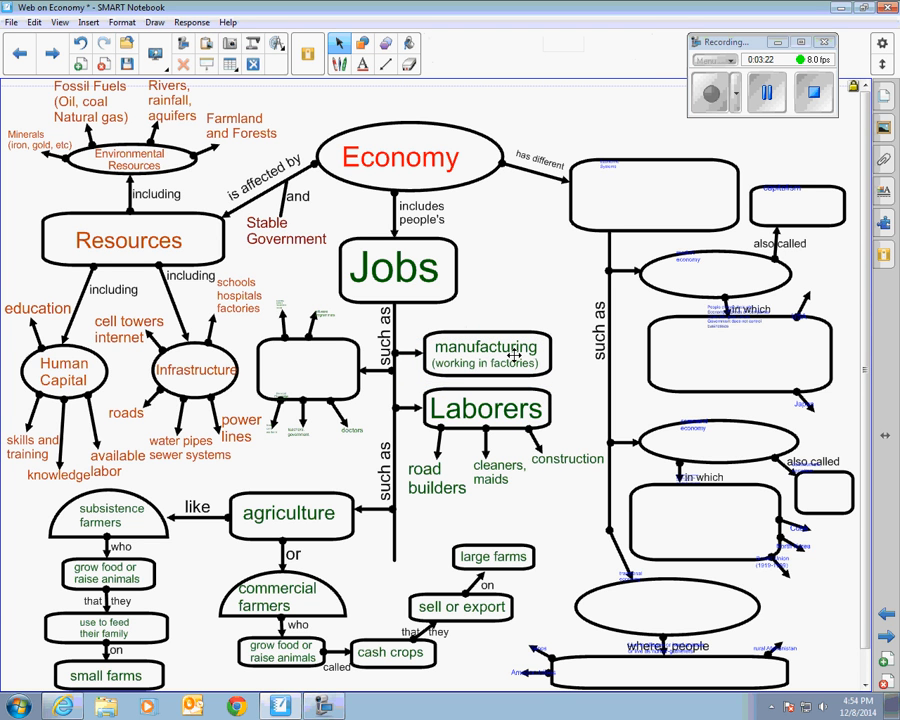
mouse_move(550, 387)
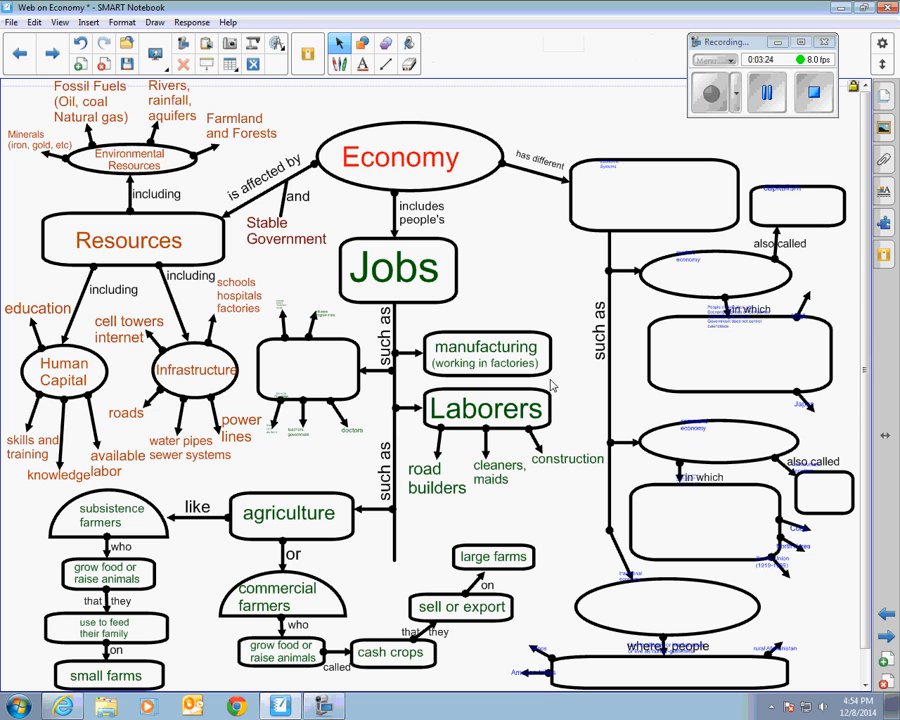
mouse_move(529, 312)
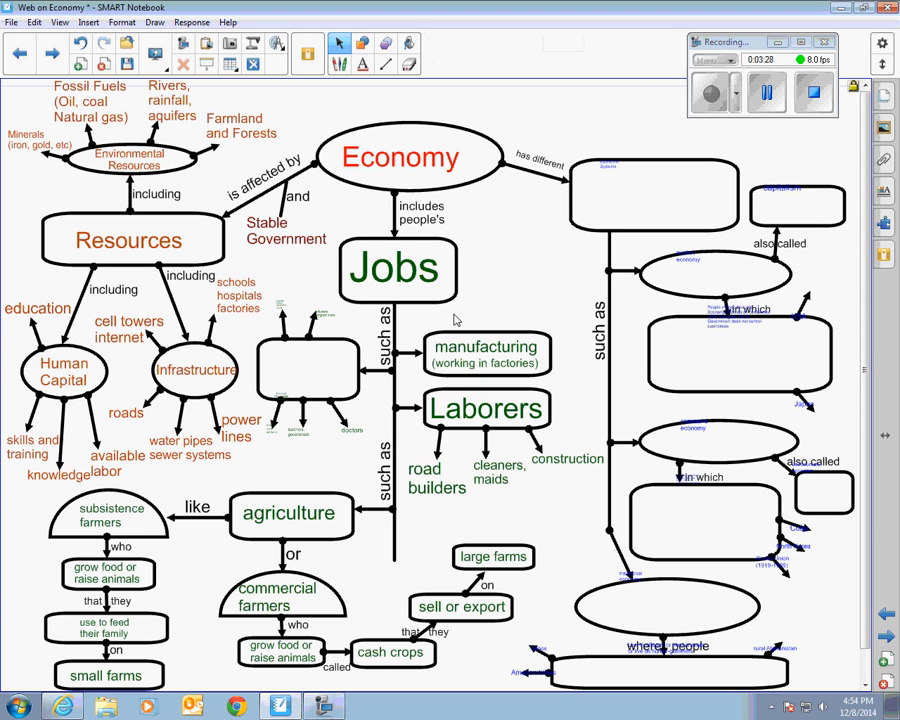
mouse_move(527, 328)
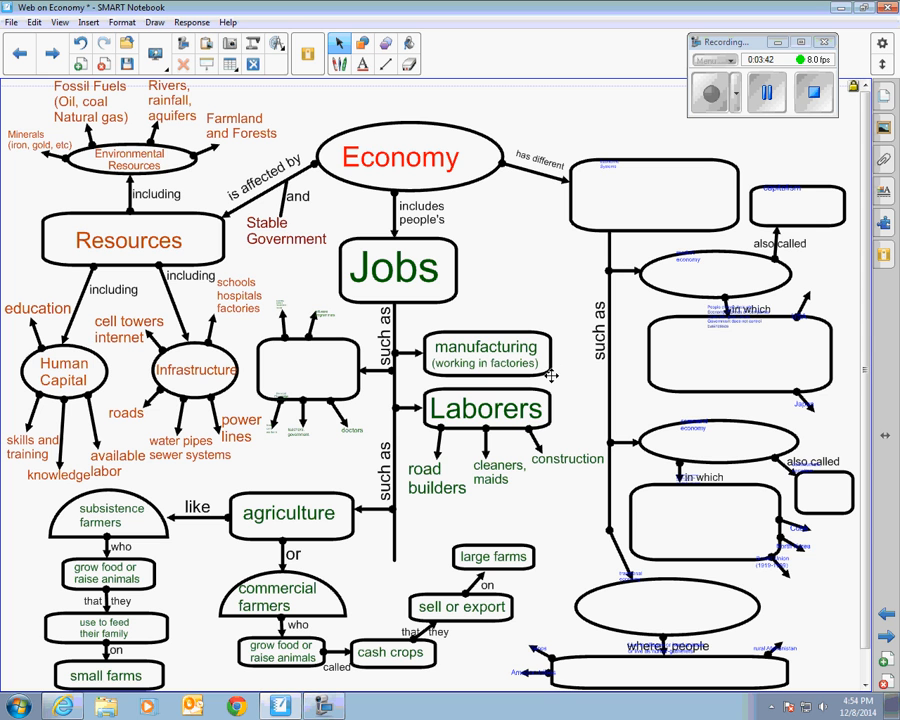
mouse_move(553, 385)
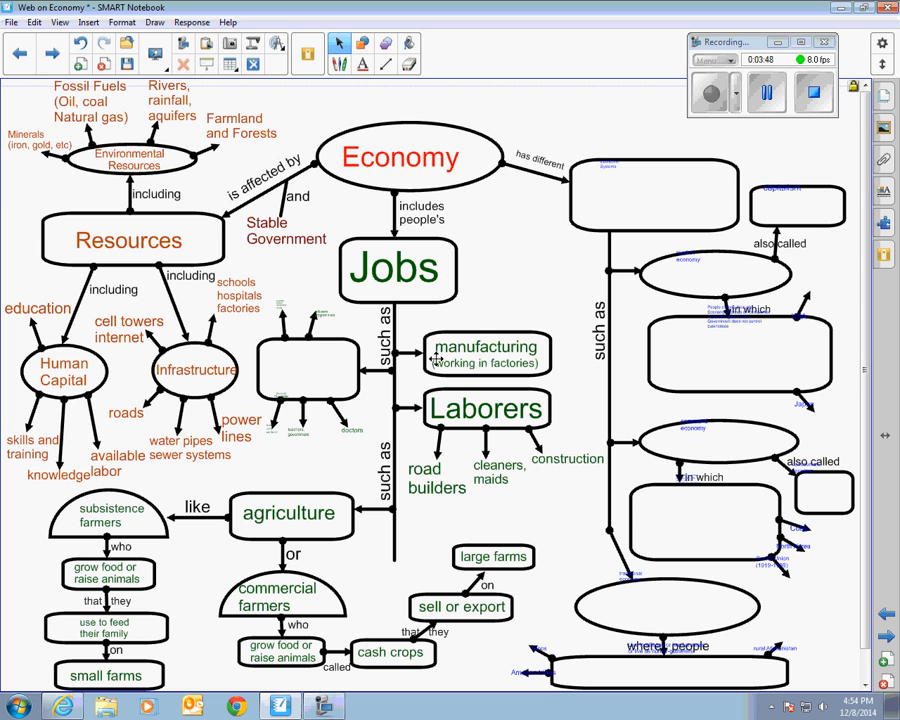
mouse_move(561, 349)
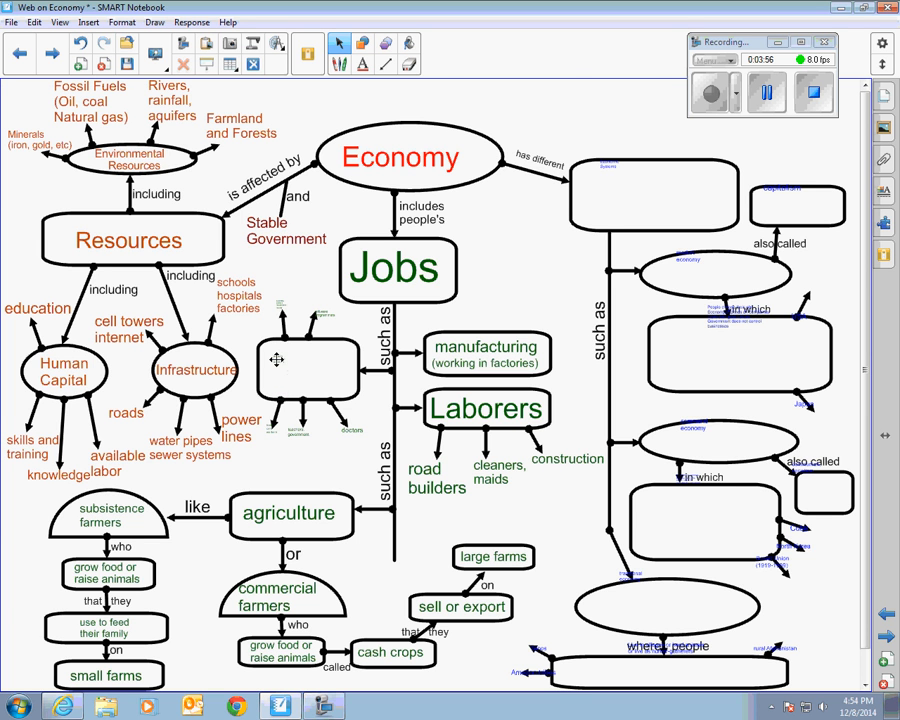
Step: Add Services ('knowledge workers'), enlarge doctors and software programmers, and dismiss the crash notice
click(310, 370)
text(Services ("knowledge workers"))
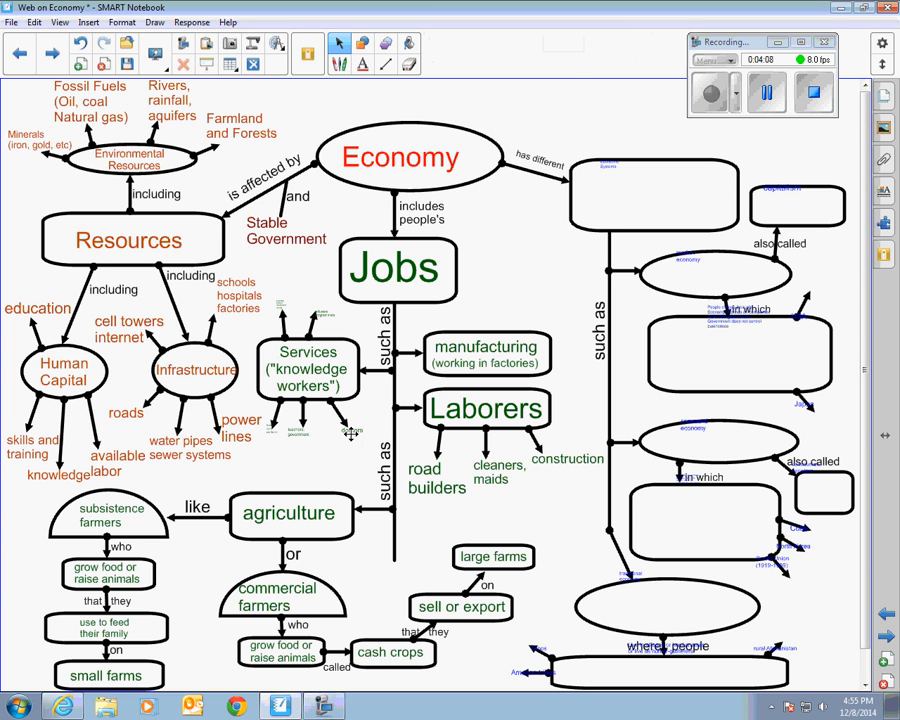
click(350, 430)
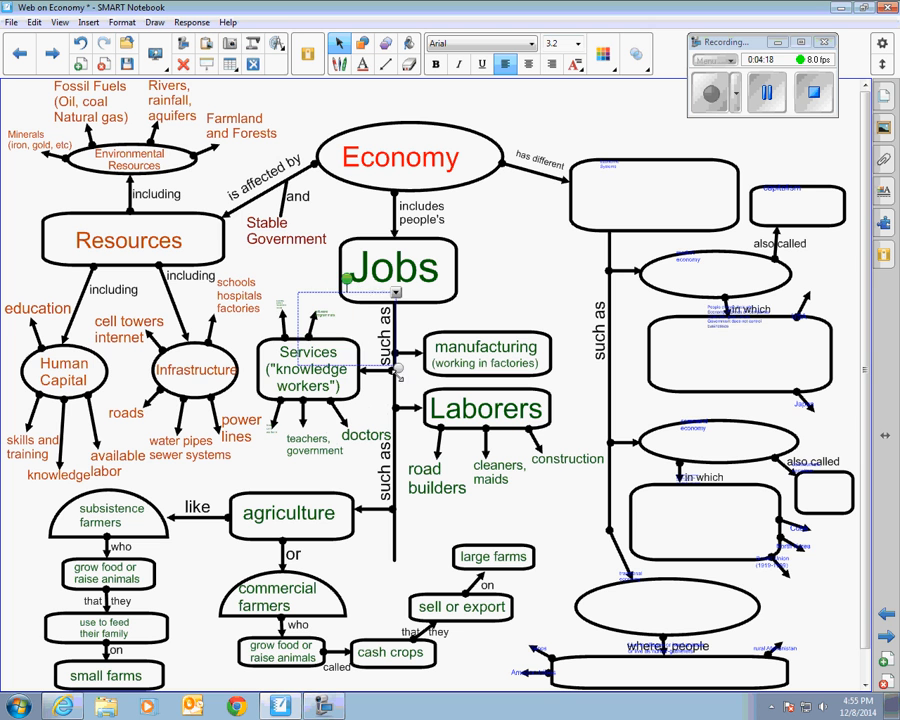
text(software programmers)
text(health care workers)
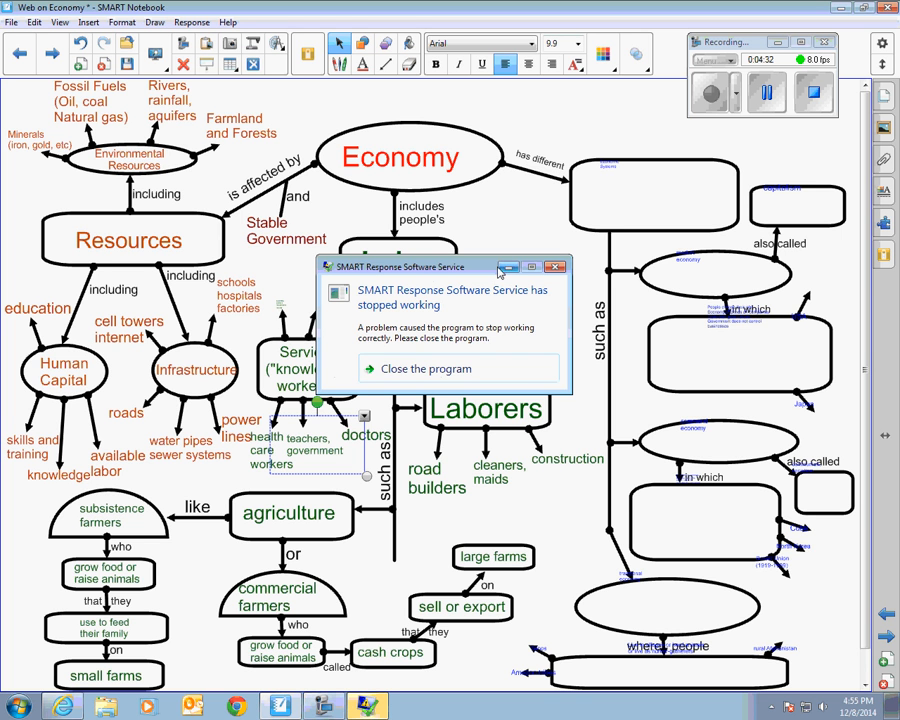
click(426, 368)
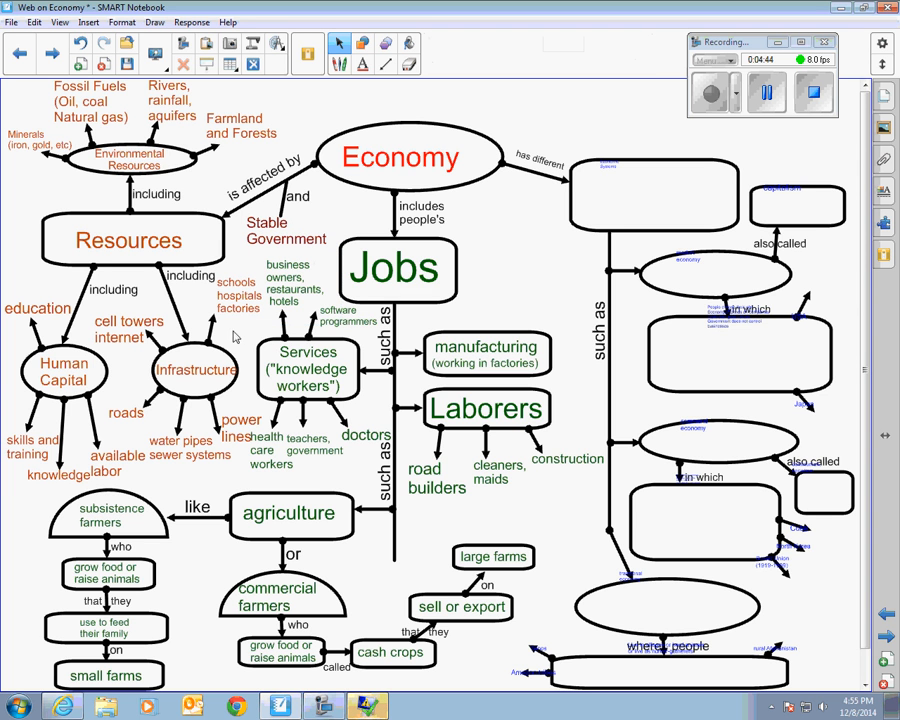
mouse_move(268, 335)
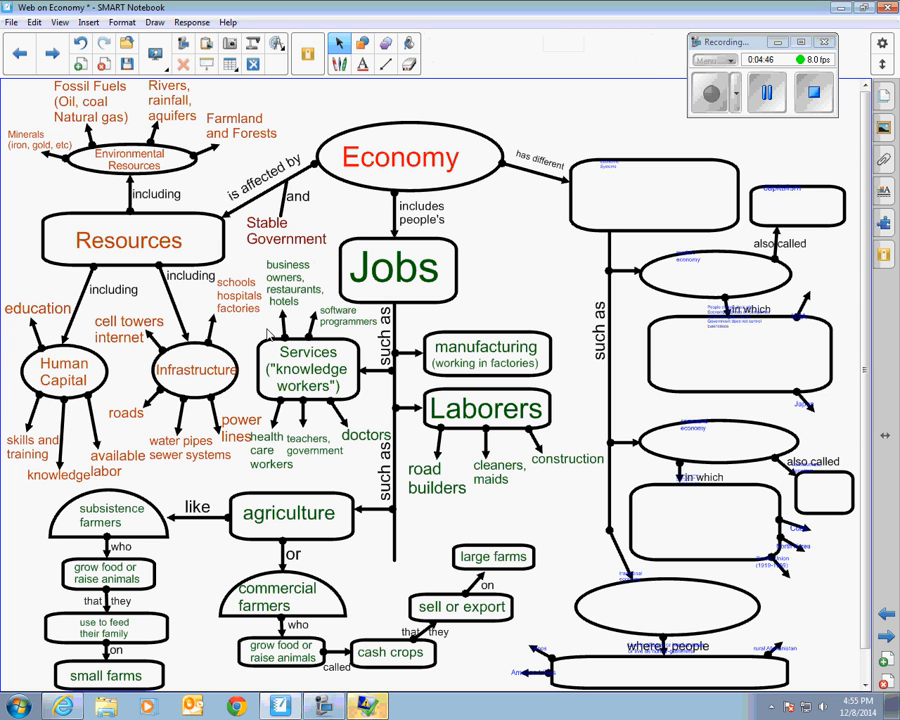
mouse_move(242, 352)
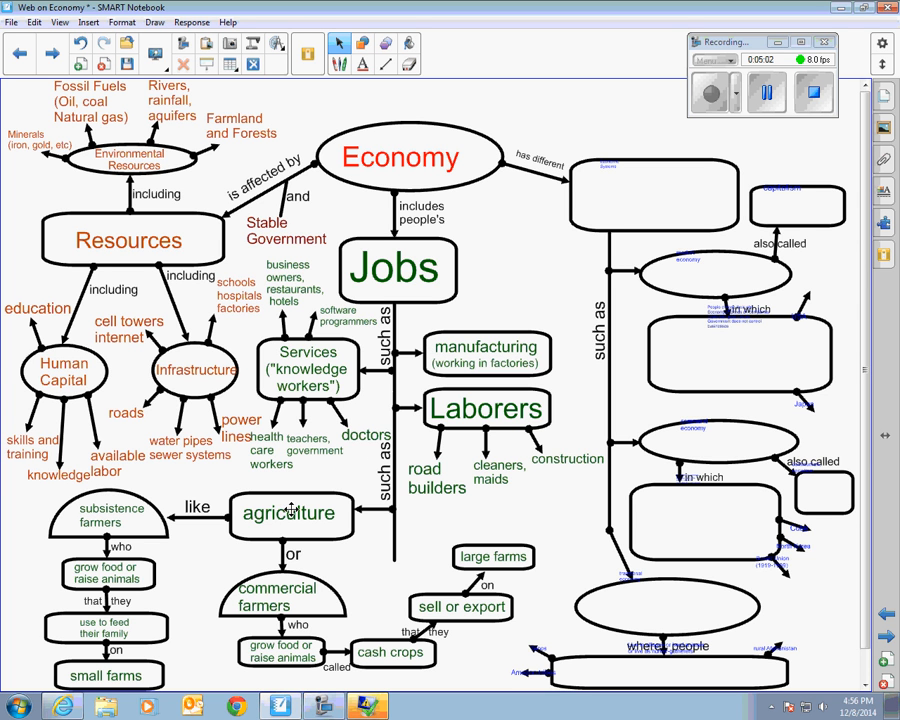
mouse_move(330, 477)
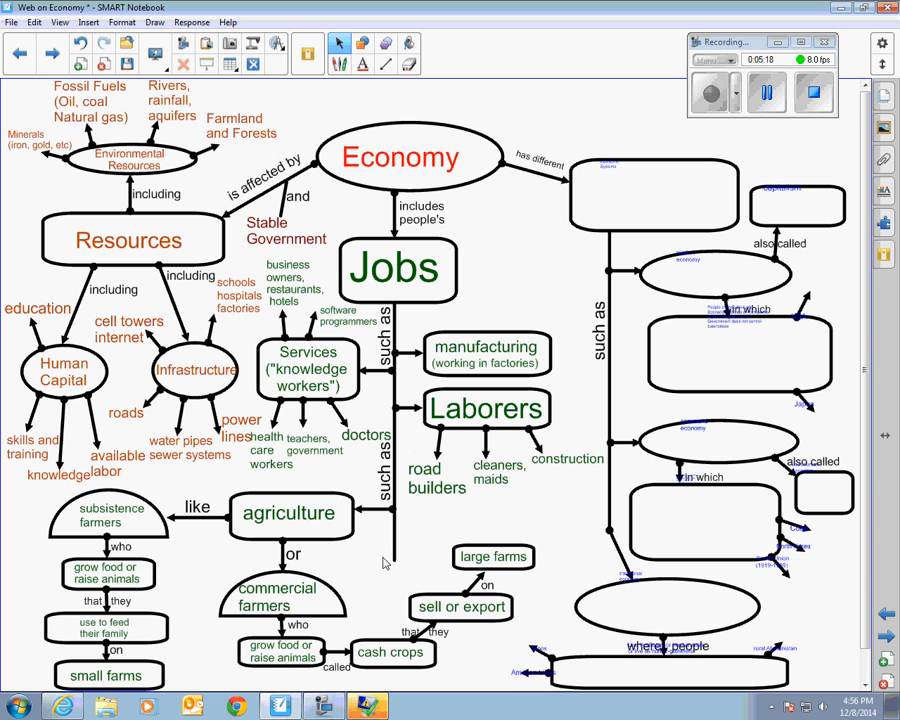
mouse_move(505, 299)
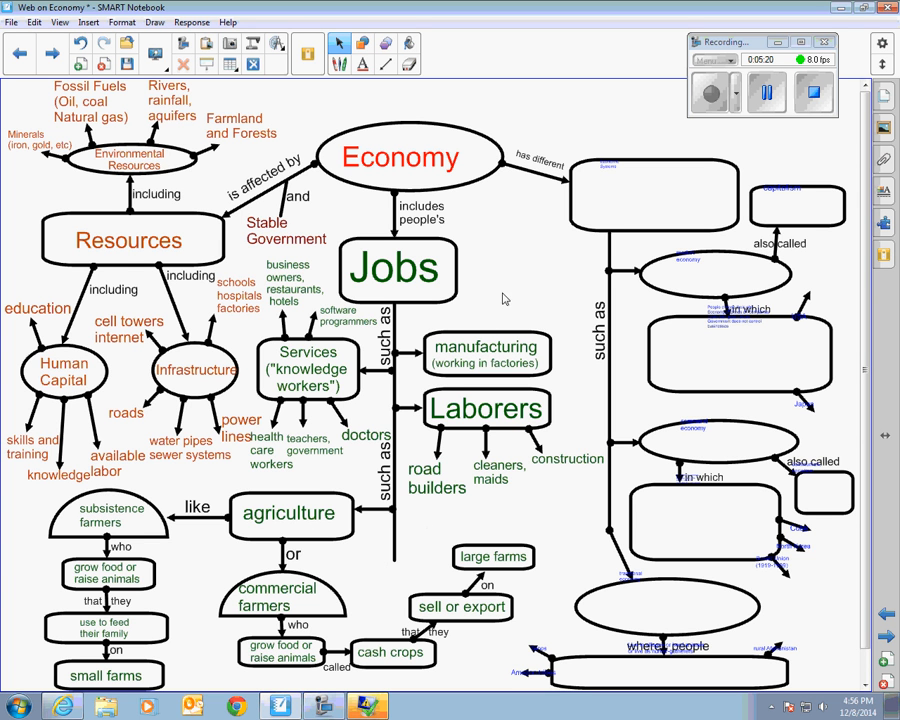
mouse_move(543, 209)
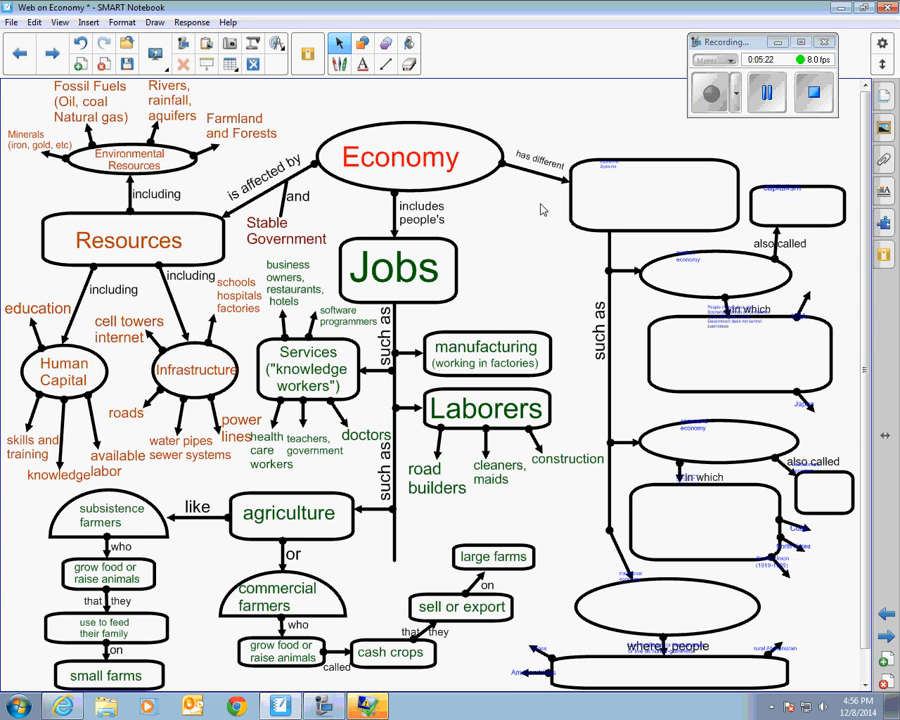